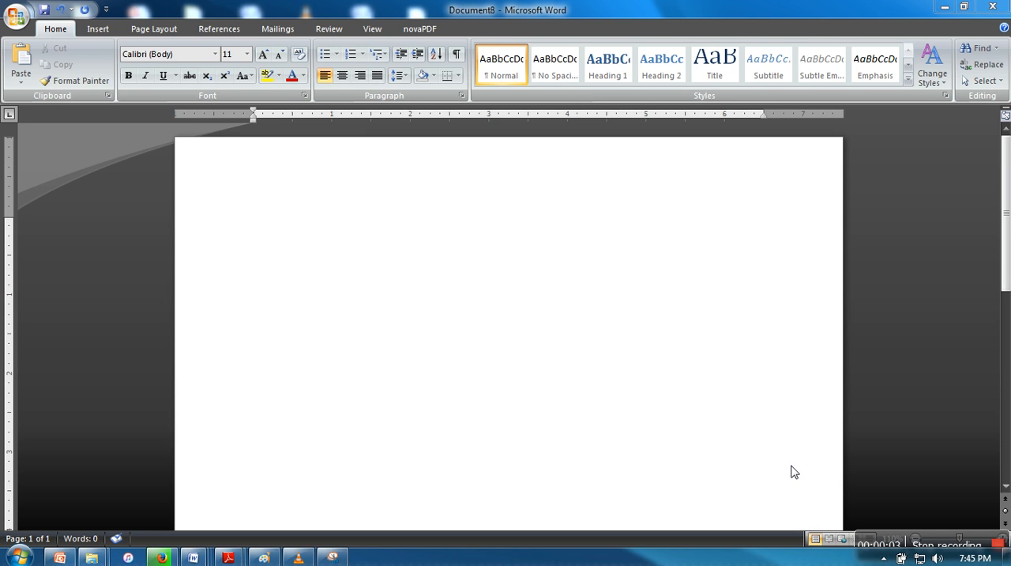
pyautogui.moveTo(842, 324)
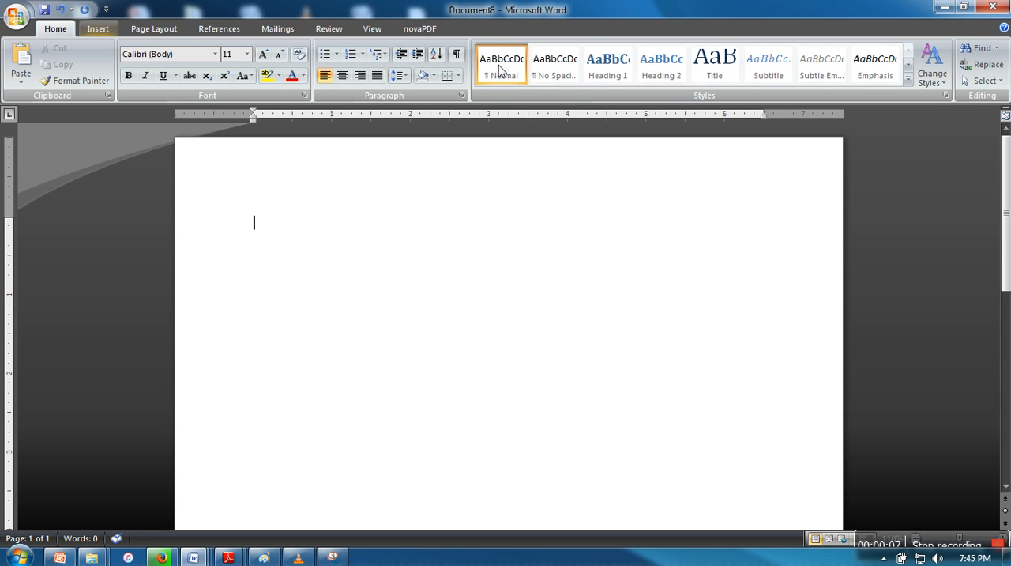
# Show the Insert ribbon so an equation can be added to the blank document
pyautogui.click(97, 28)
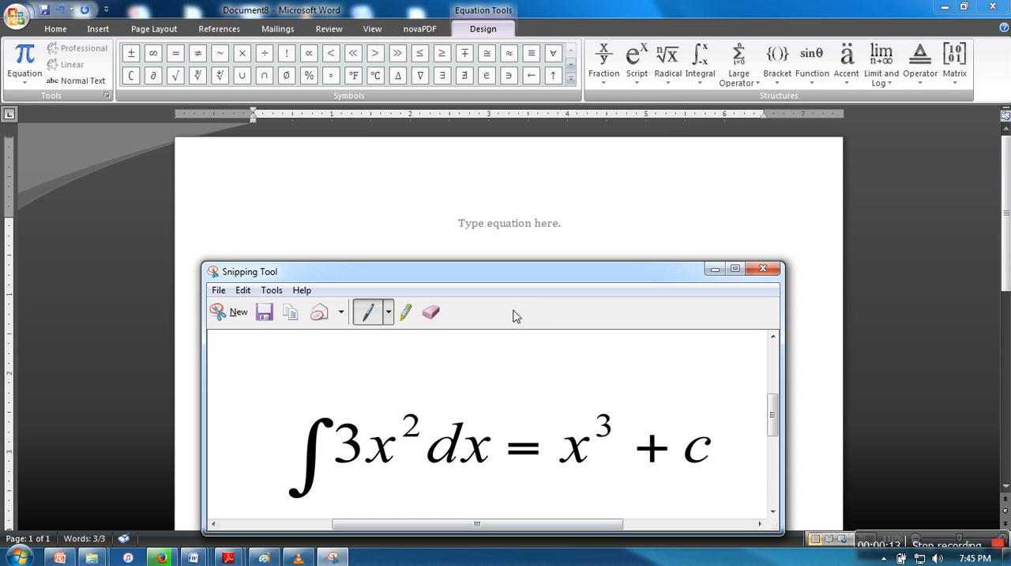
pyautogui.moveTo(678, 244)
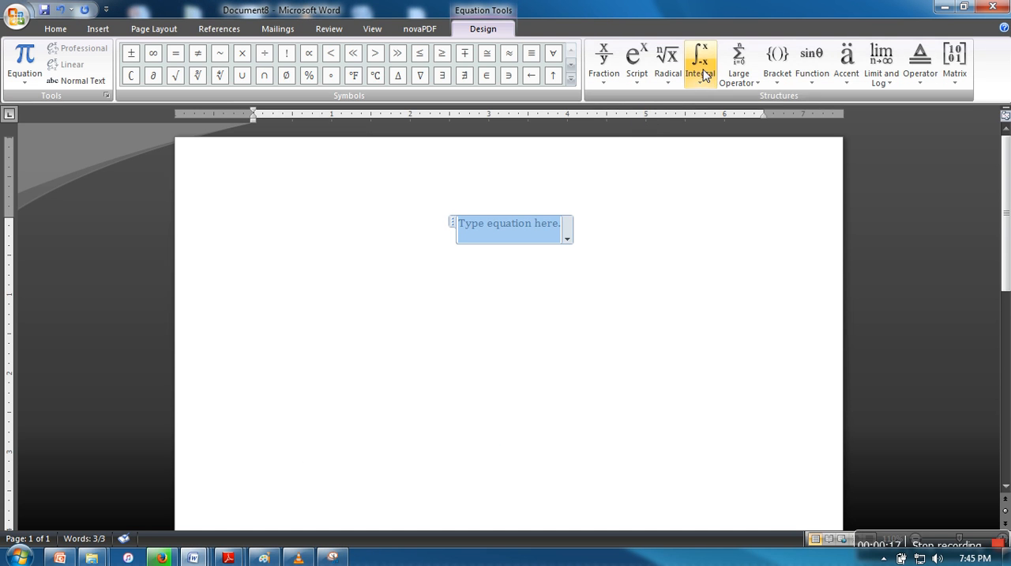
# Insert a plain integral template with an empty slot into the new equation
pyautogui.click(700, 63)
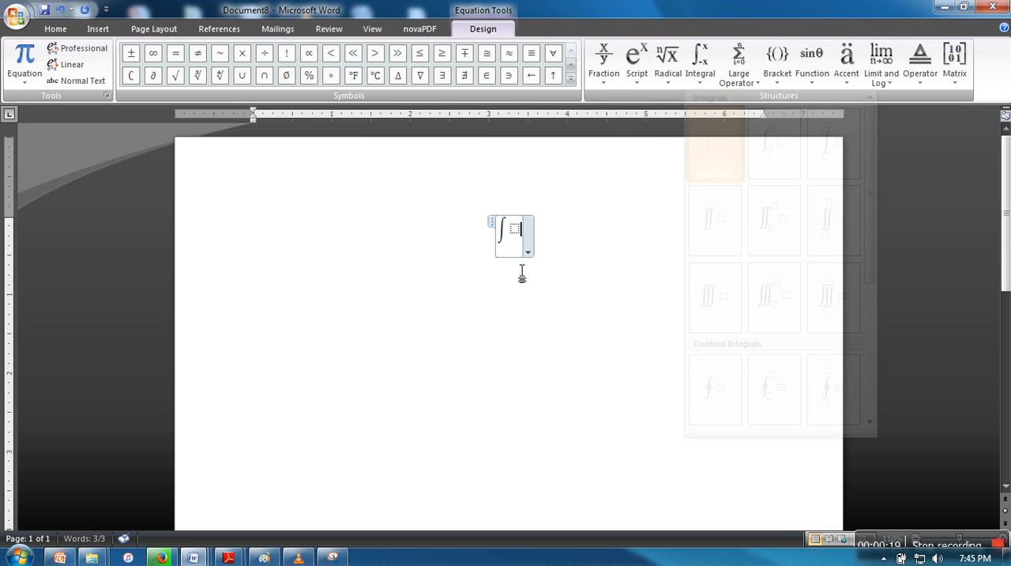
pyautogui.click(715, 146)
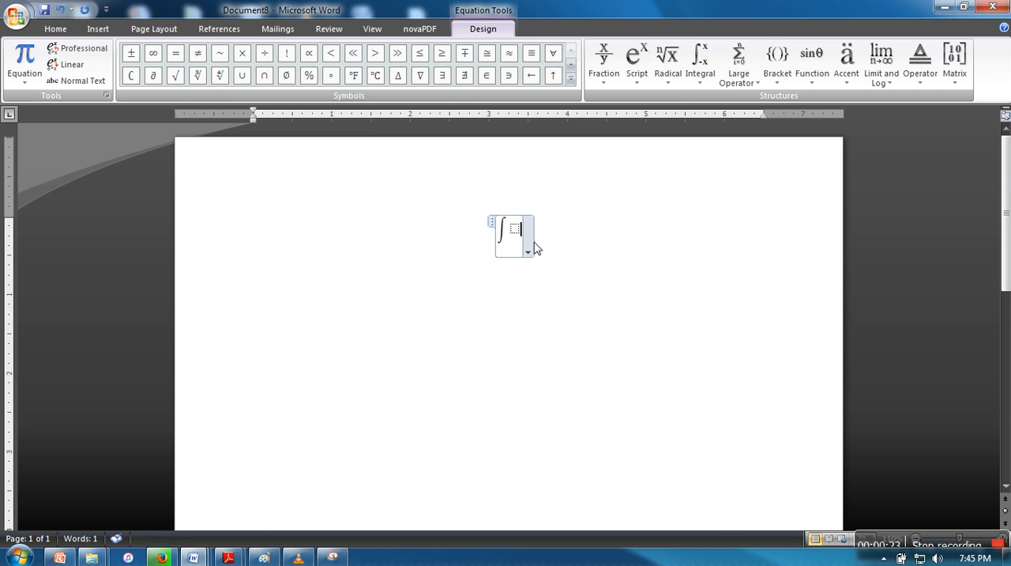
# Fill the integral slot with 3x² followed by d
pyautogui.write('3')
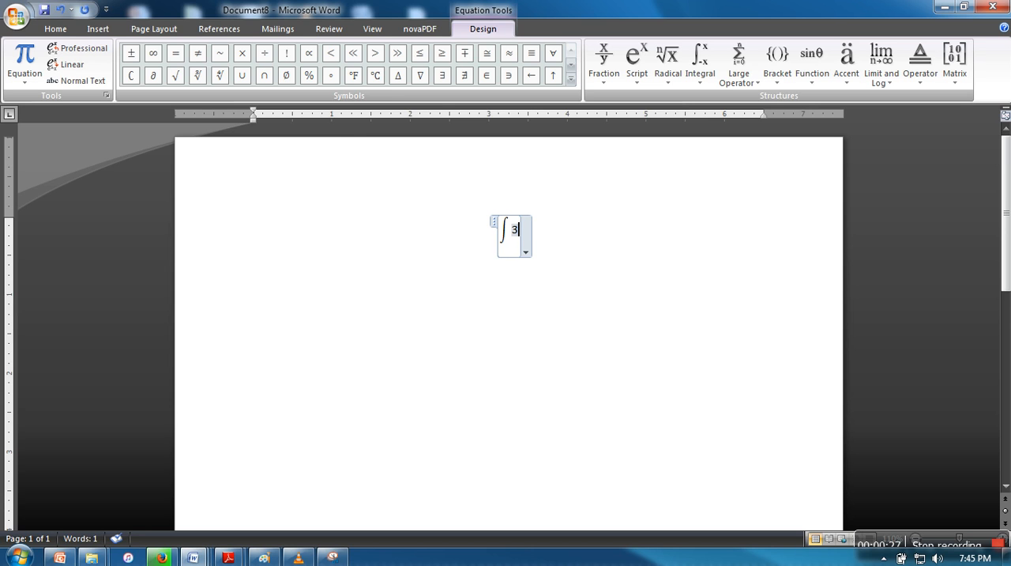
pyautogui.write('x')
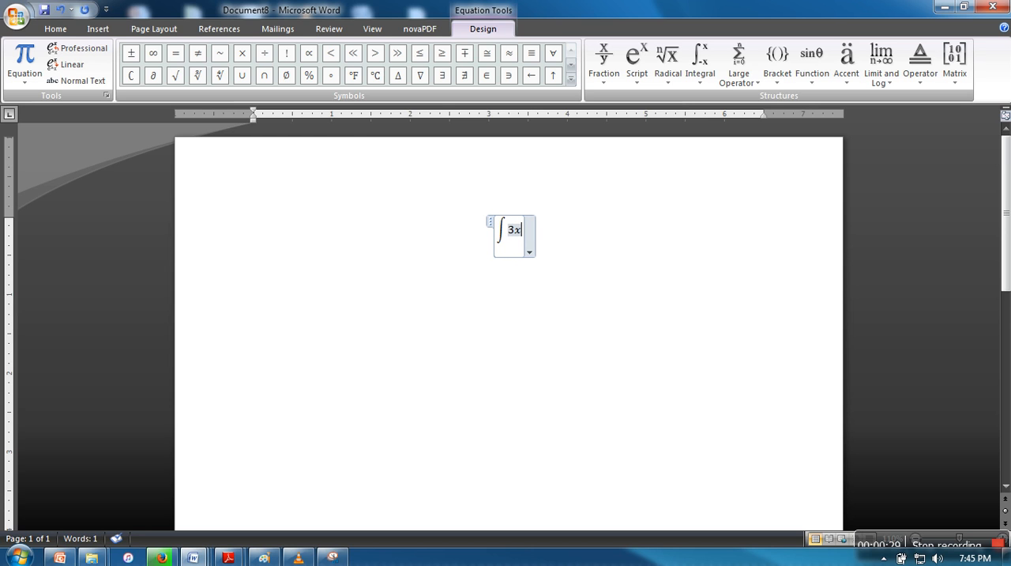
pyautogui.write('^2')
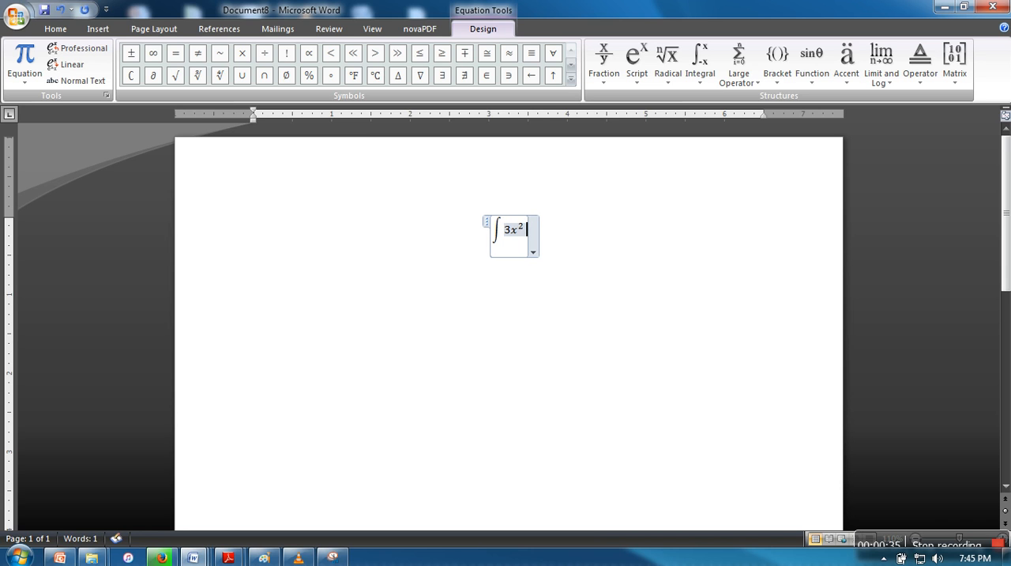
pyautogui.write('d')
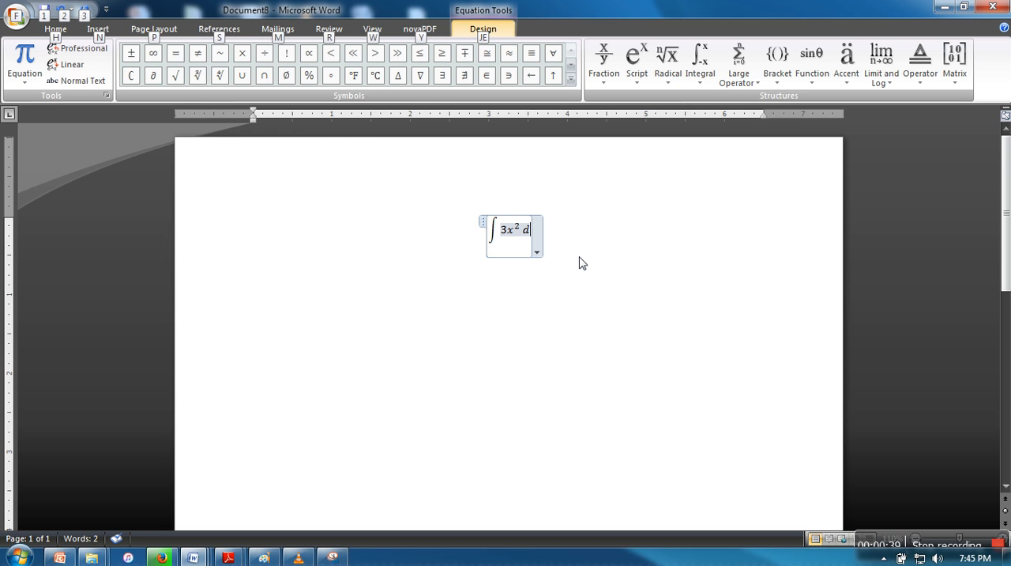
pyautogui.moveTo(716, 171)
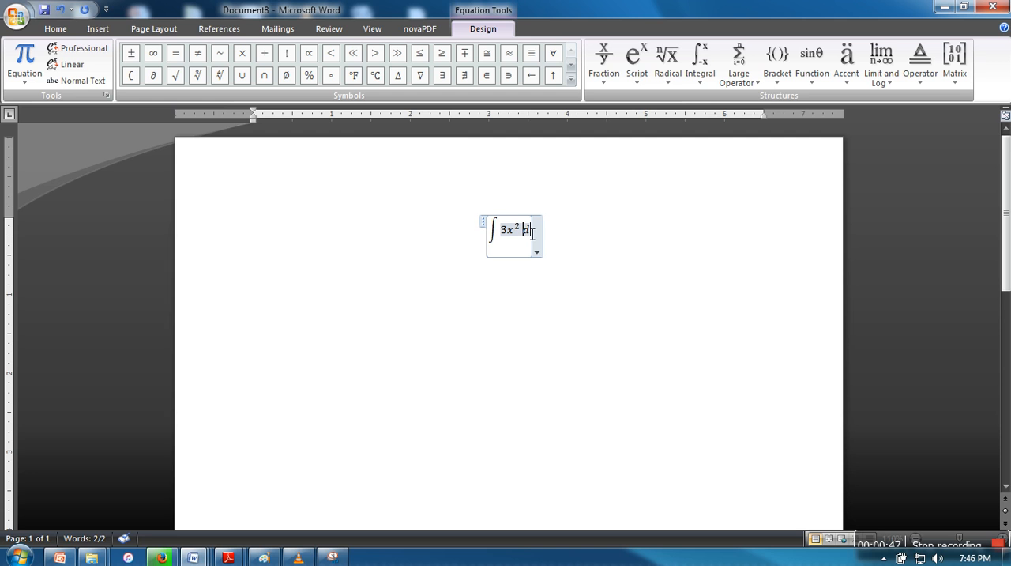
# Leave the equation and type dx = as plain text, later discarded so only ∫3x² remains
pyautogui.click(532, 296)
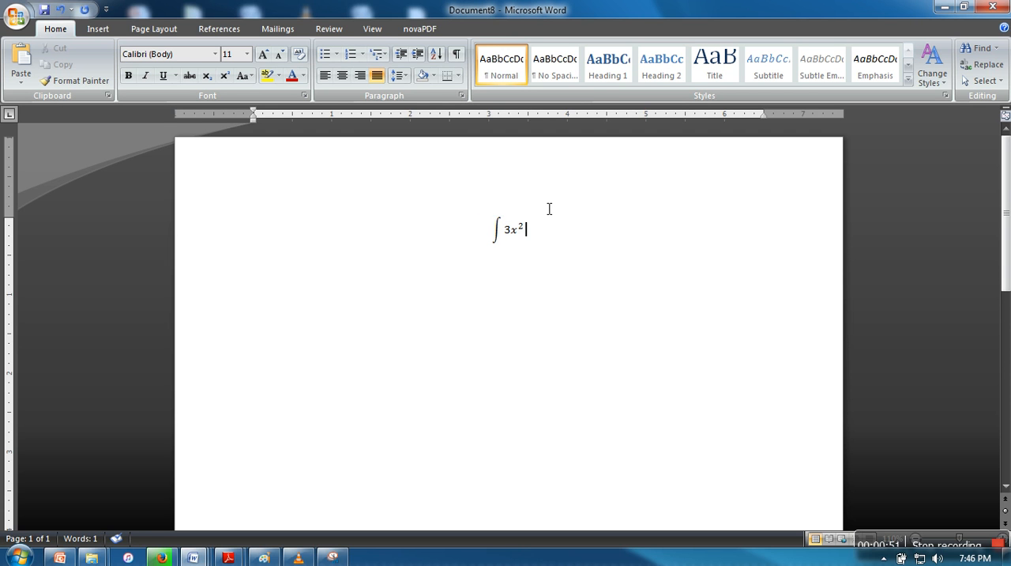
pyautogui.write('dx')
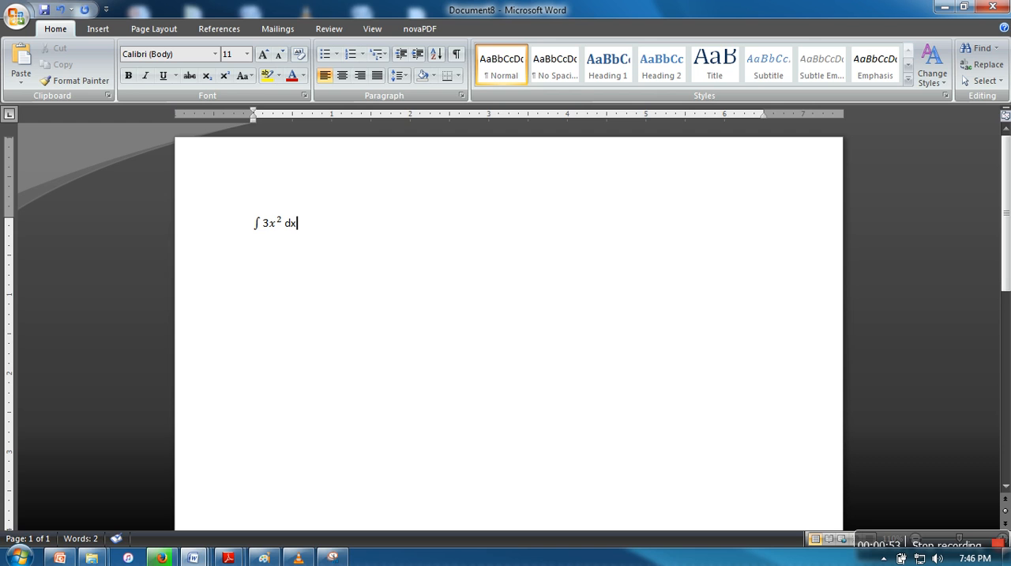
pyautogui.write('=')
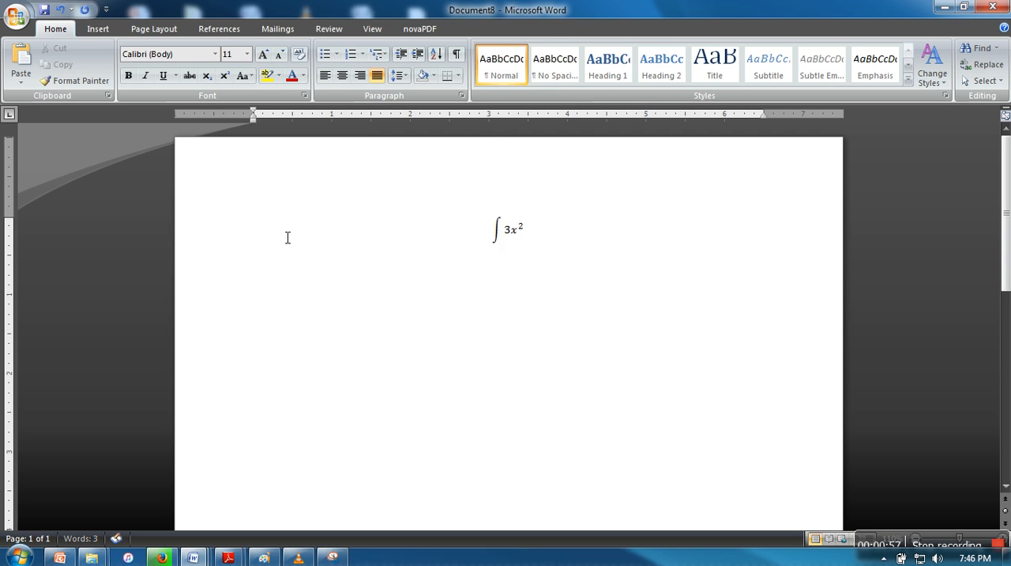
# Complete the equation inside the editor so it reads ∫3x² dx = x³ + c
pyautogui.click(511, 229)
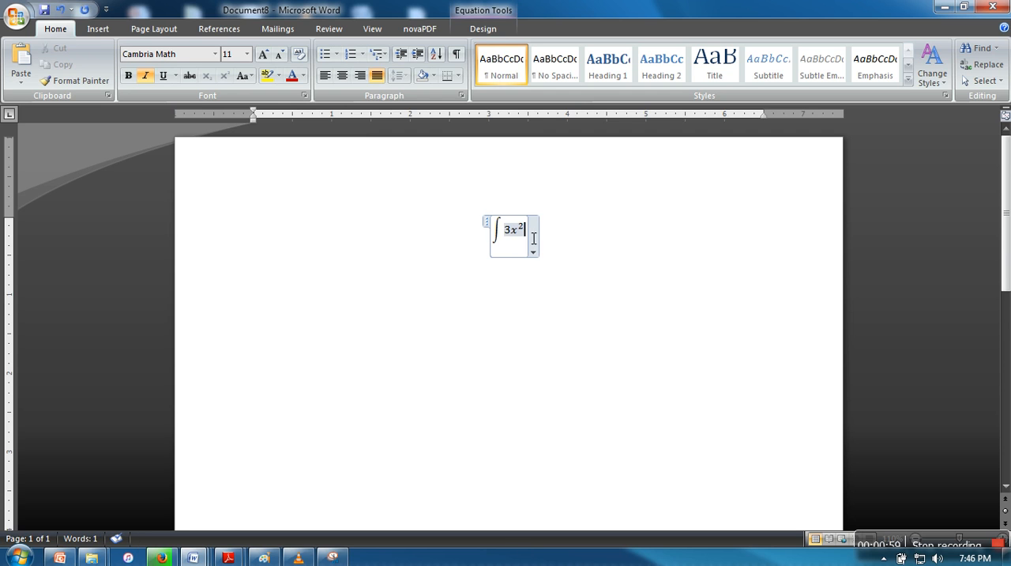
pyautogui.write('dx')
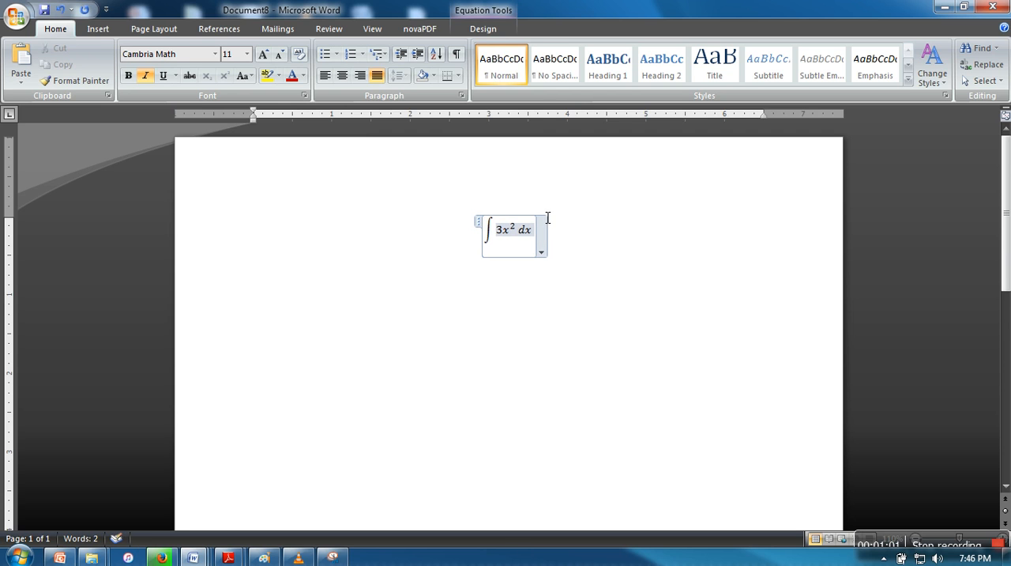
pyautogui.write('=')
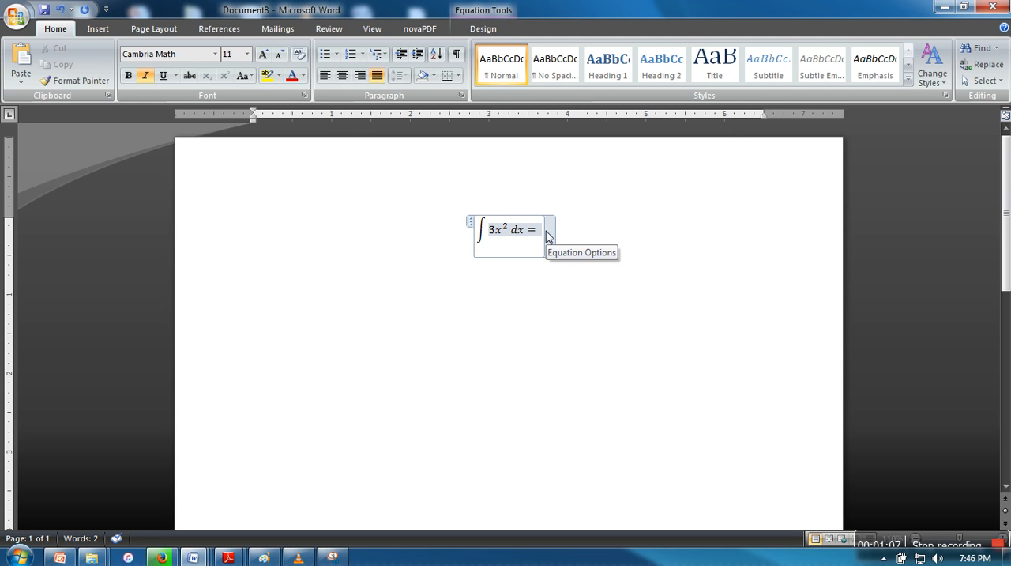
pyautogui.write('x^3')
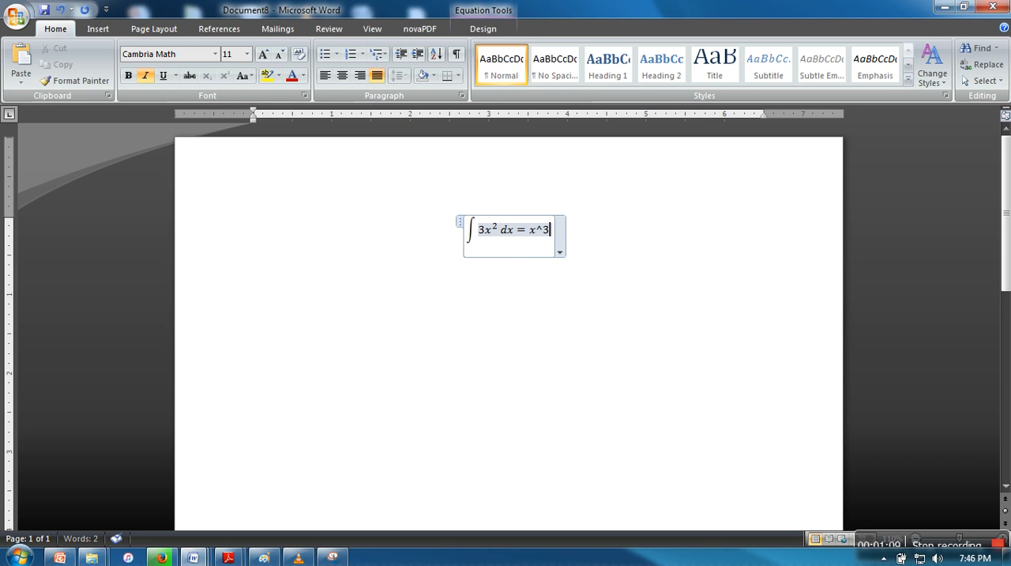
pyautogui.write('³ + c')
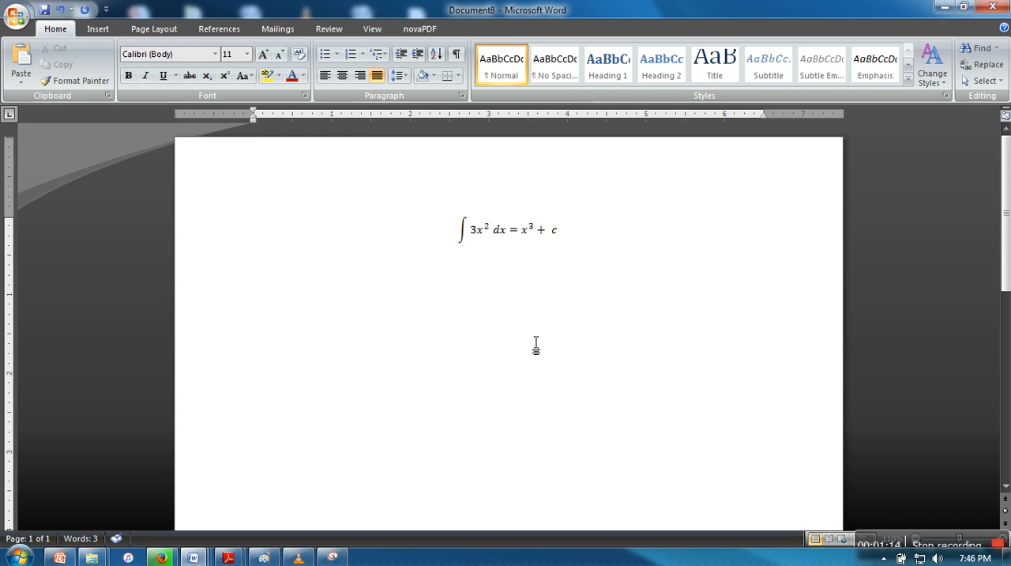
pyautogui.moveTo(545, 310)
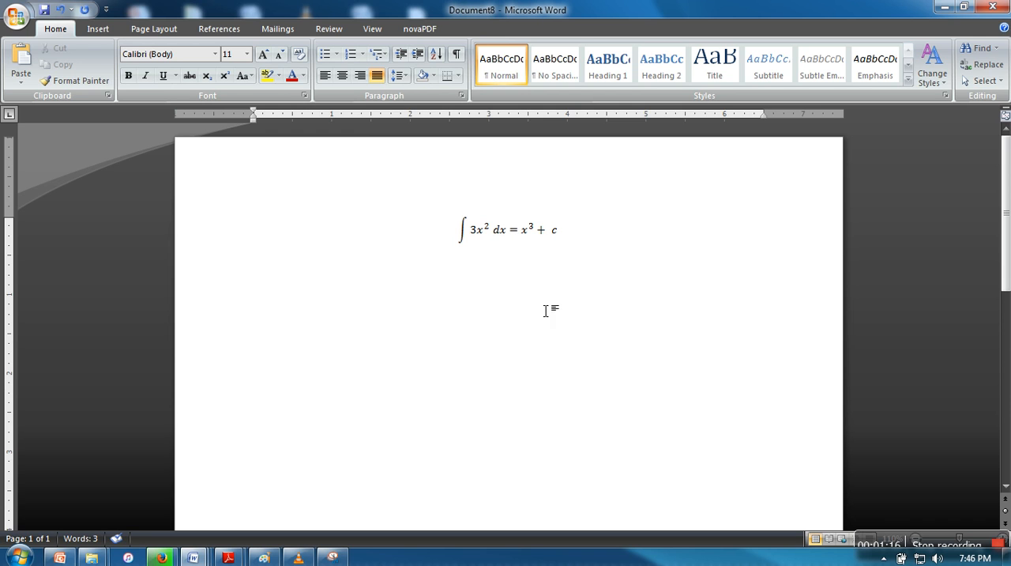
pyautogui.moveTo(989, 533)
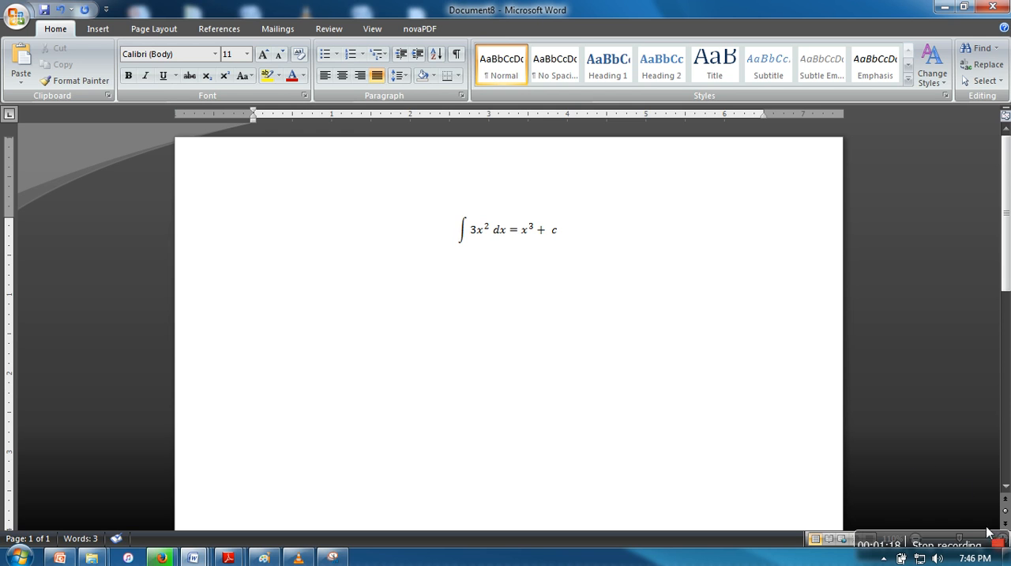